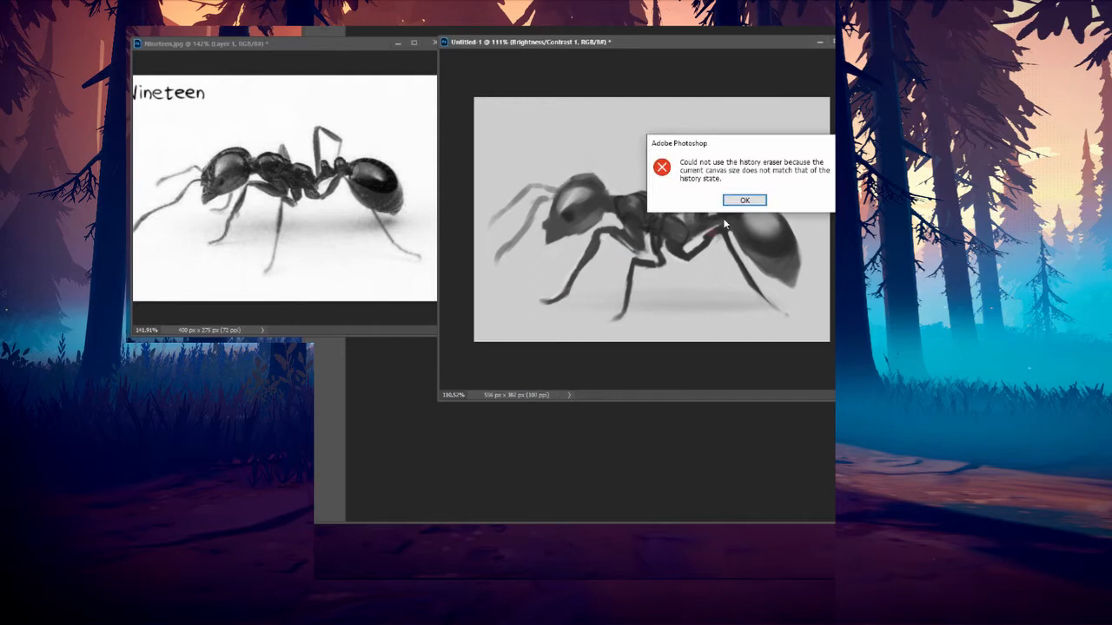
- Dismiss the history eraser error message
{"action": "left_click", "coordinate": [743, 200]}
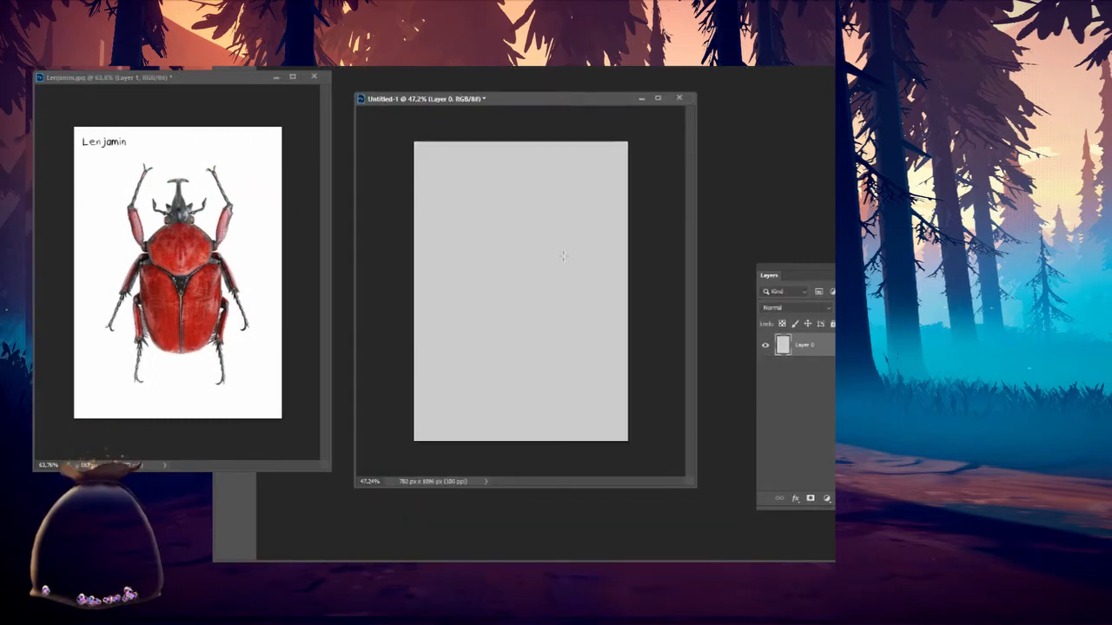
- Sketch the beetle's centre line, body and leg outlines in dark red
{"action": "left_click_drag", "start_coordinate": [521, 181], "coordinate": [521, 379]}
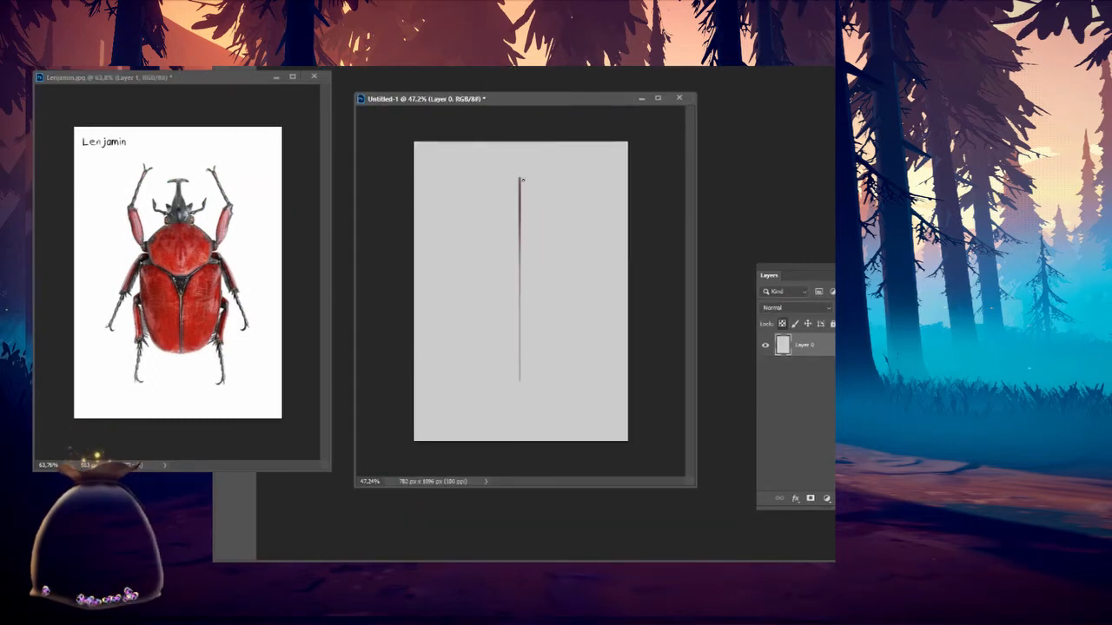
{"action": "left_click_drag", "start_coordinate": [521, 183], "coordinate": [558, 276]}
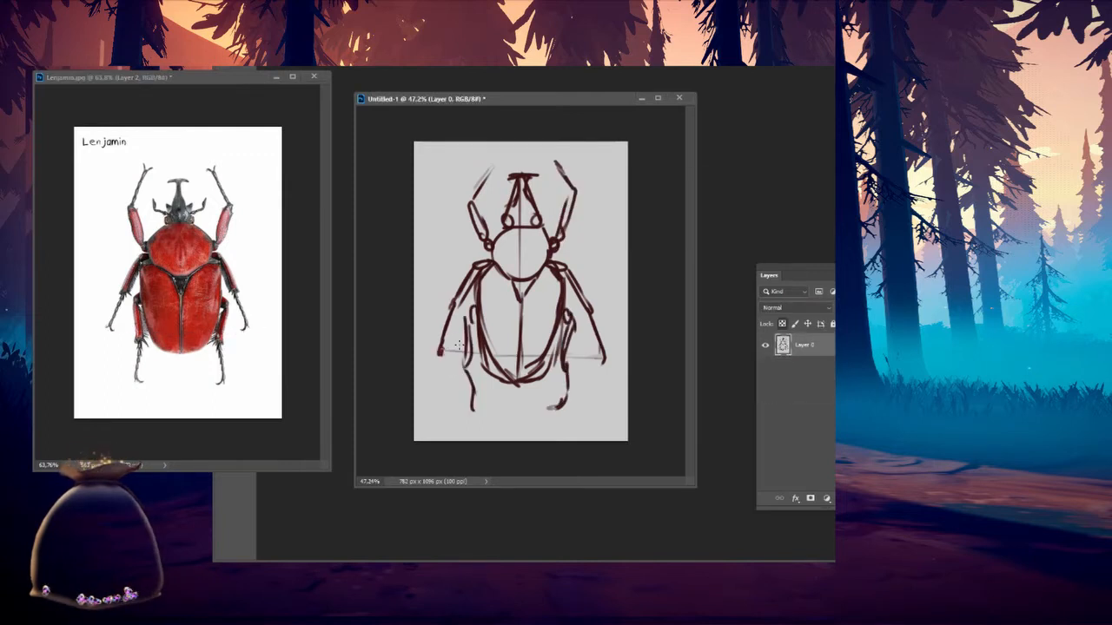
{"action": "left_click", "coordinate": [810, 498]}
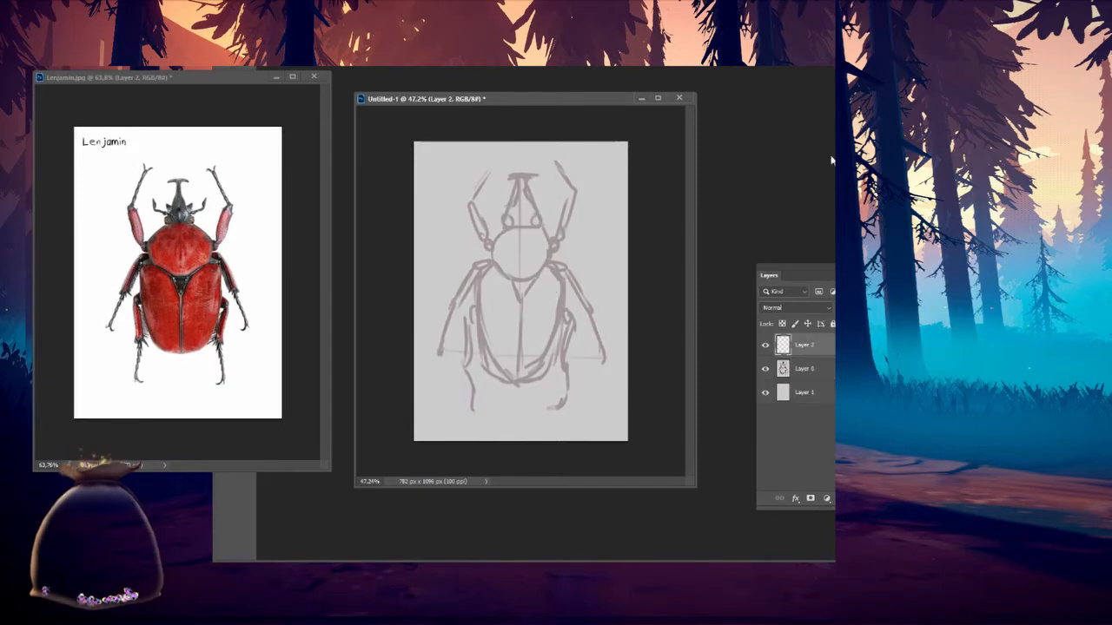
- Block in the beetle's red body and wing cases, flipping the reference back to normal
{"action": "left_click_drag", "start_coordinate": [486, 218], "coordinate": [521, 365]}
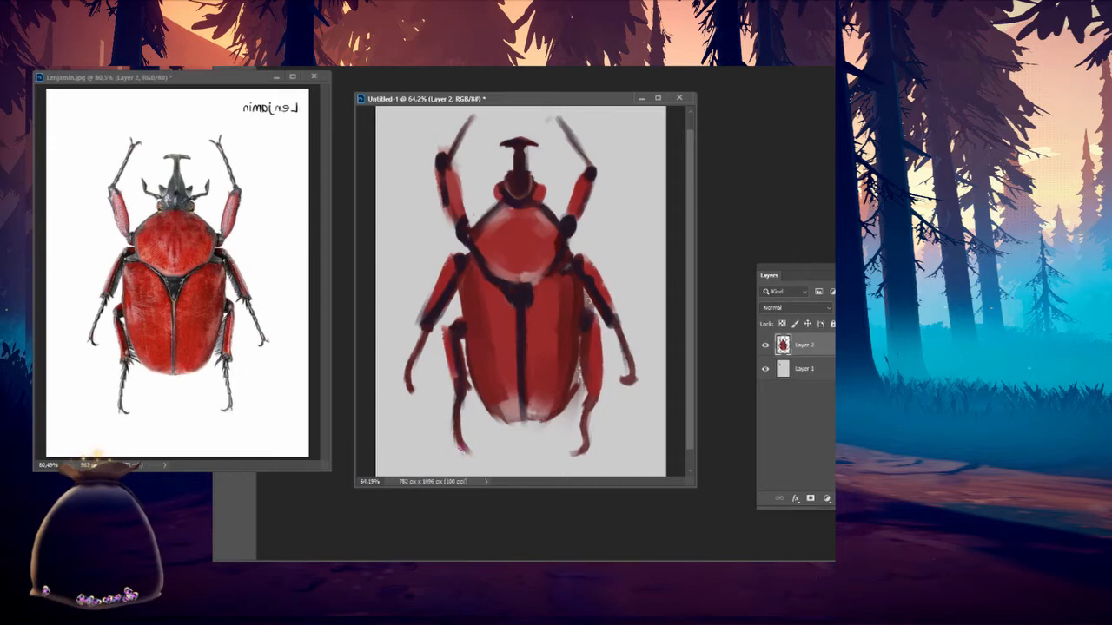
{"action": "left_click", "coordinate": [536, 412]}
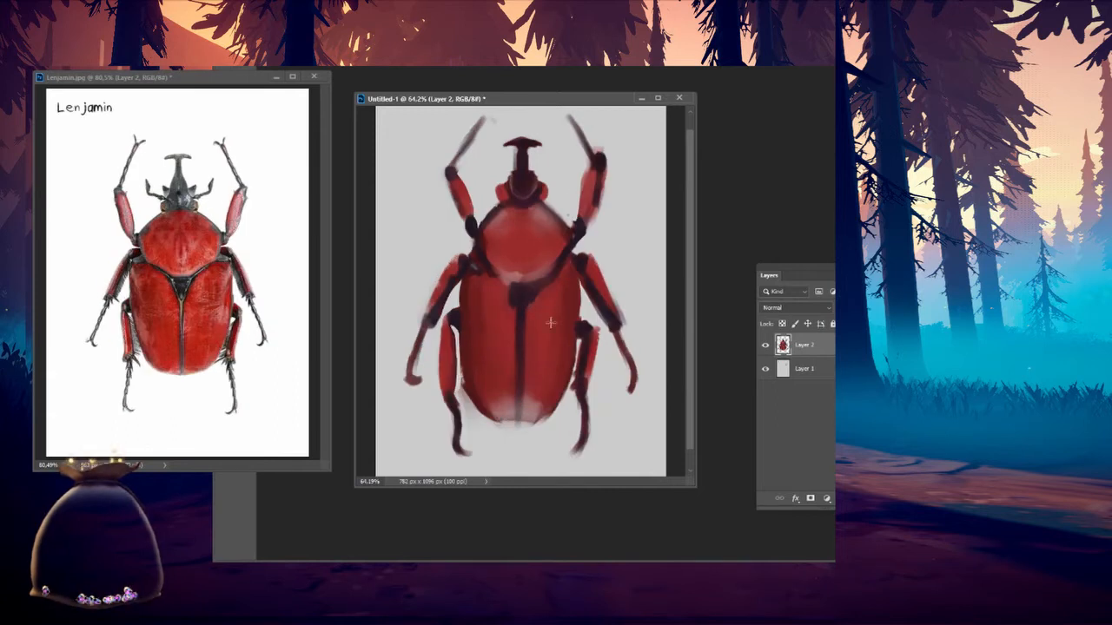
{"action": "left_click_drag", "start_coordinate": [521, 321], "coordinate": [521, 261]}
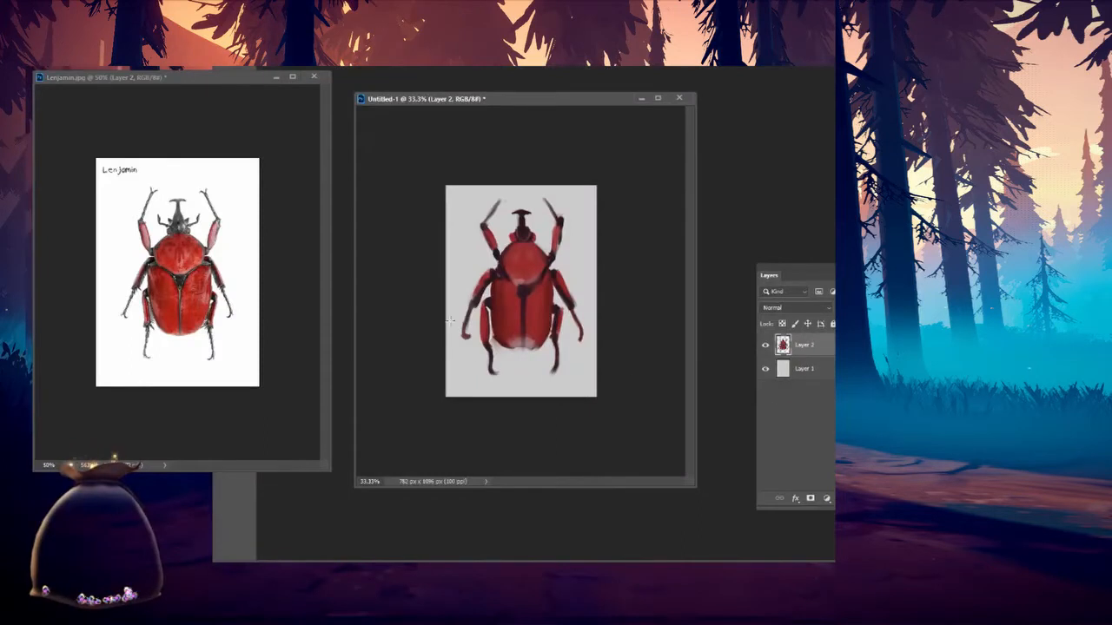
{"action": "mouse_move", "coordinate": [489, 336]}
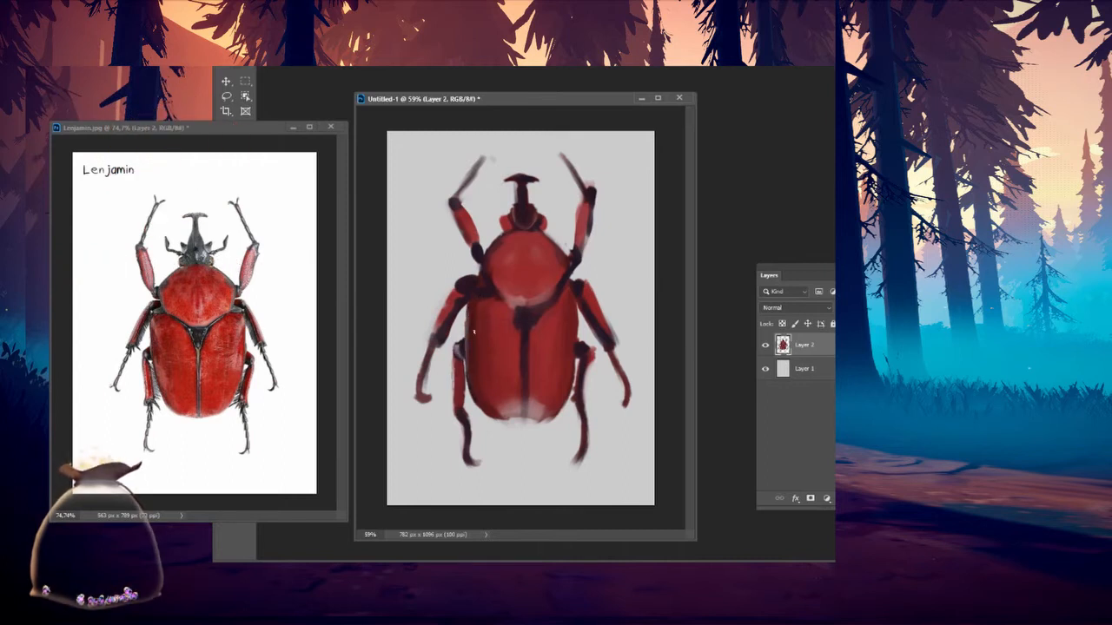
- Refine soft red shading on the beetle's wing cases and save as lenjamin.psd
{"action": "left_click", "coordinate": [521, 391]}
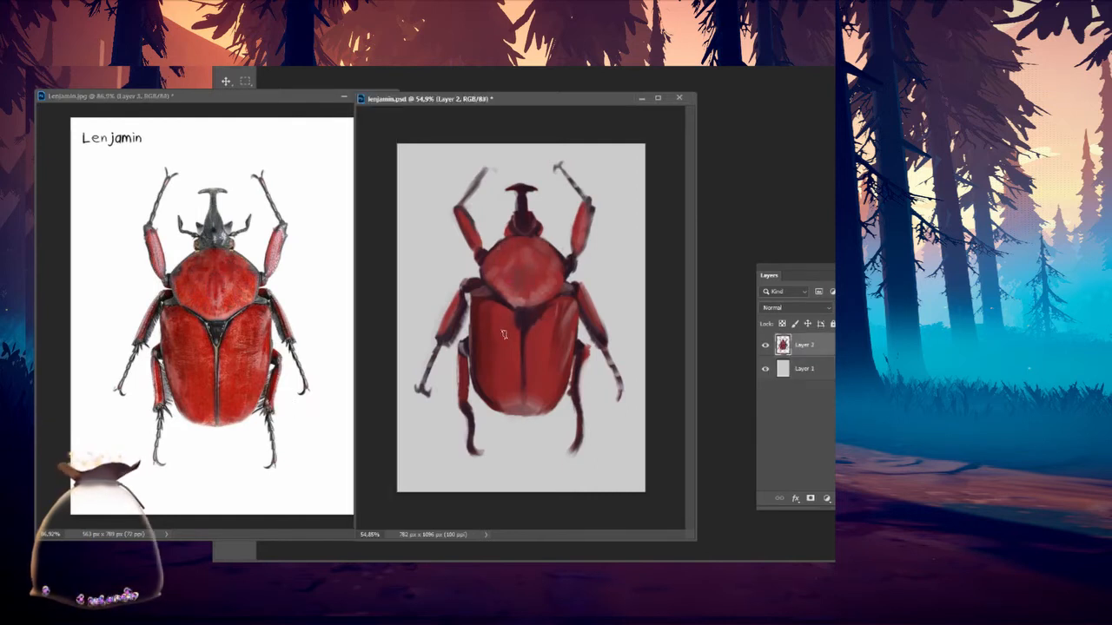
- Paint horn and leg details and hue-shift the dark seams with Replace Color
{"action": "left_click", "coordinate": [504, 295]}
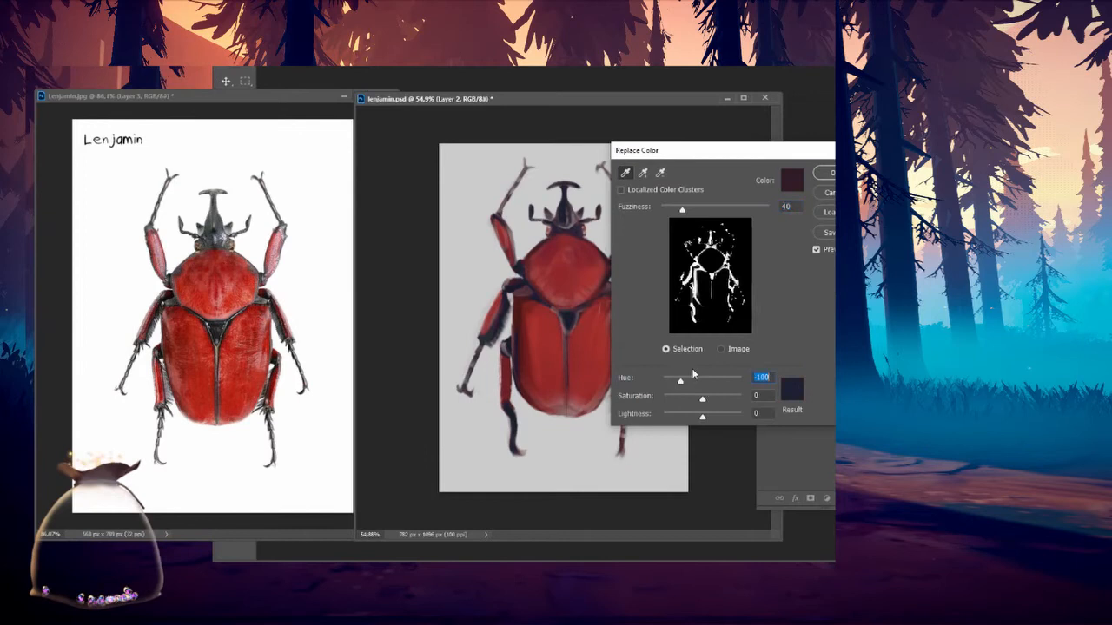
{"action": "left_click", "coordinate": [829, 172]}
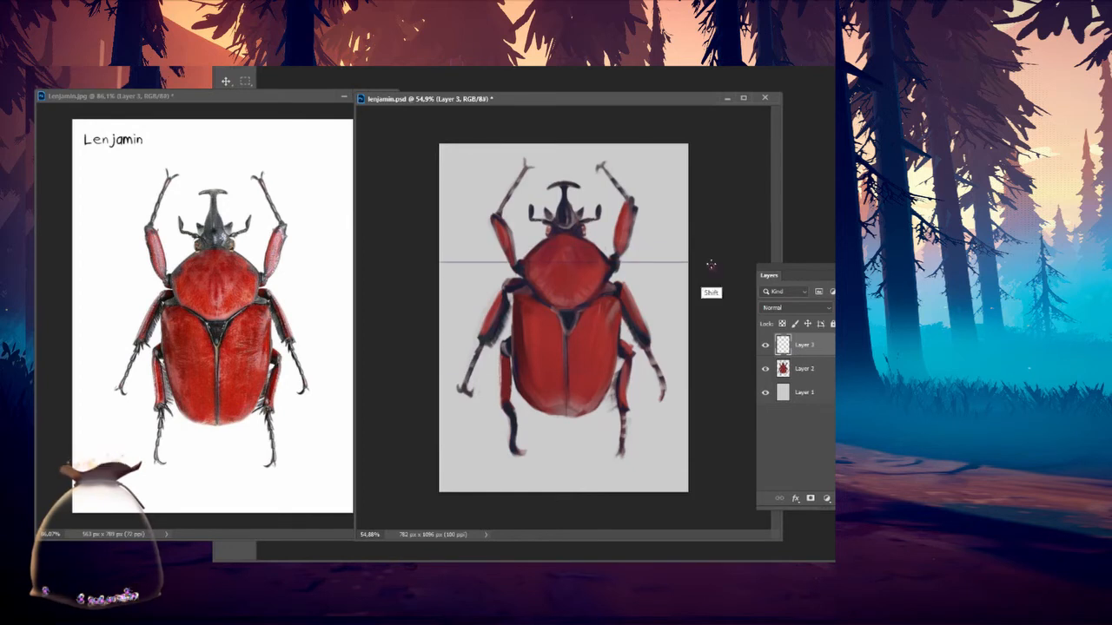
- Mark the beetle's centre and body proportions with guides, then zoom in
{"action": "left_click", "coordinate": [802, 368]}
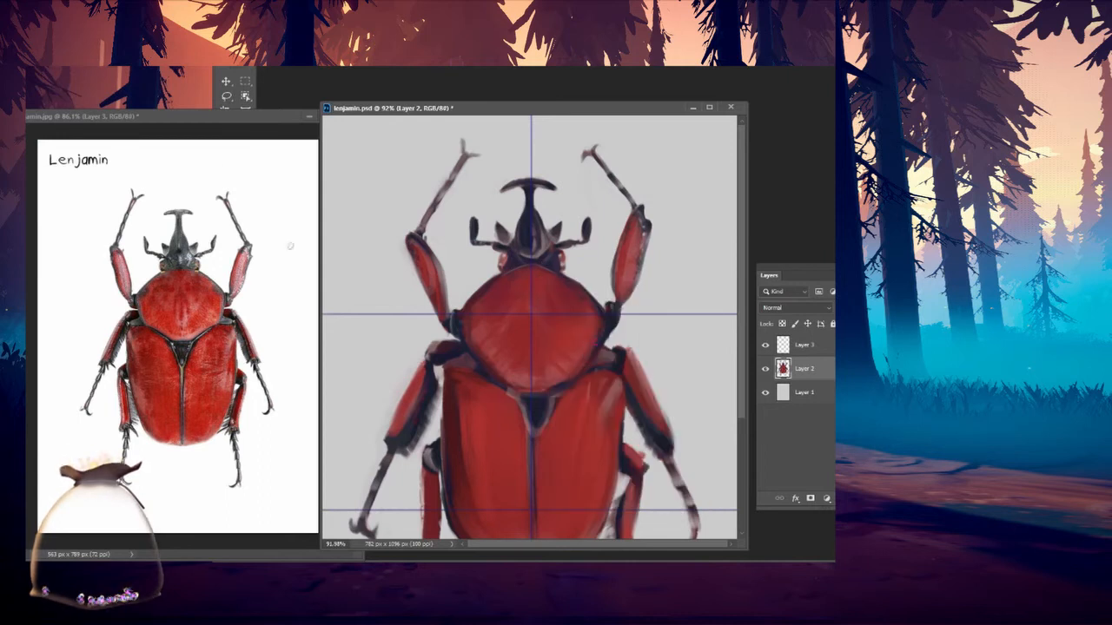
{"action": "scroll", "scroll_direction": "down", "scroll_amount": 3}
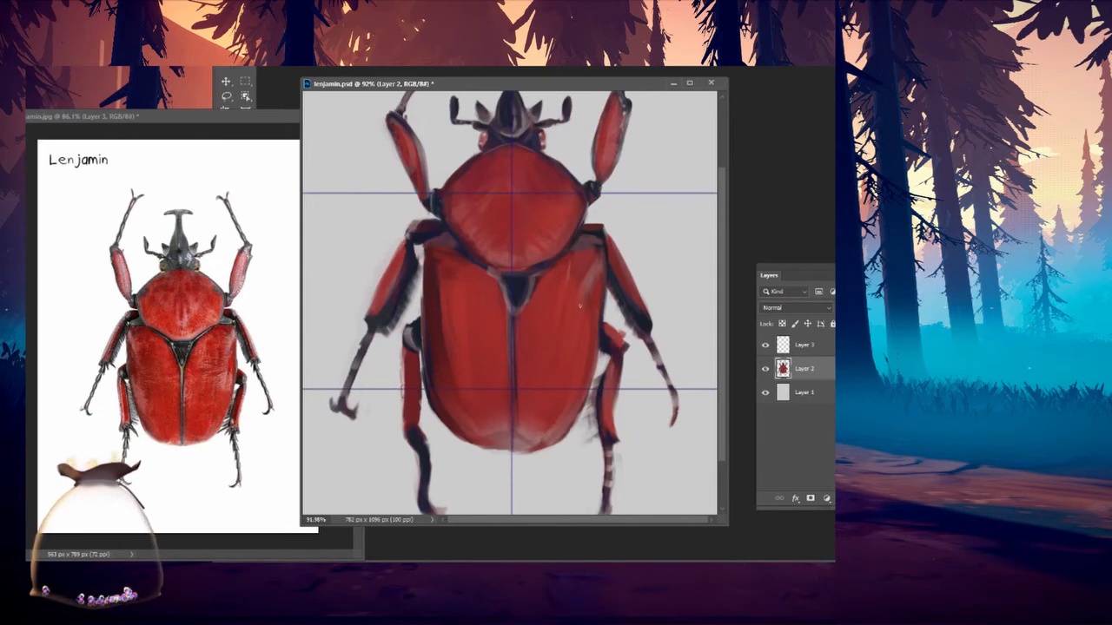
- Move the selected beetle part onto its own layer with Layer Via Cut
{"action": "right_click", "coordinate": [591, 222]}
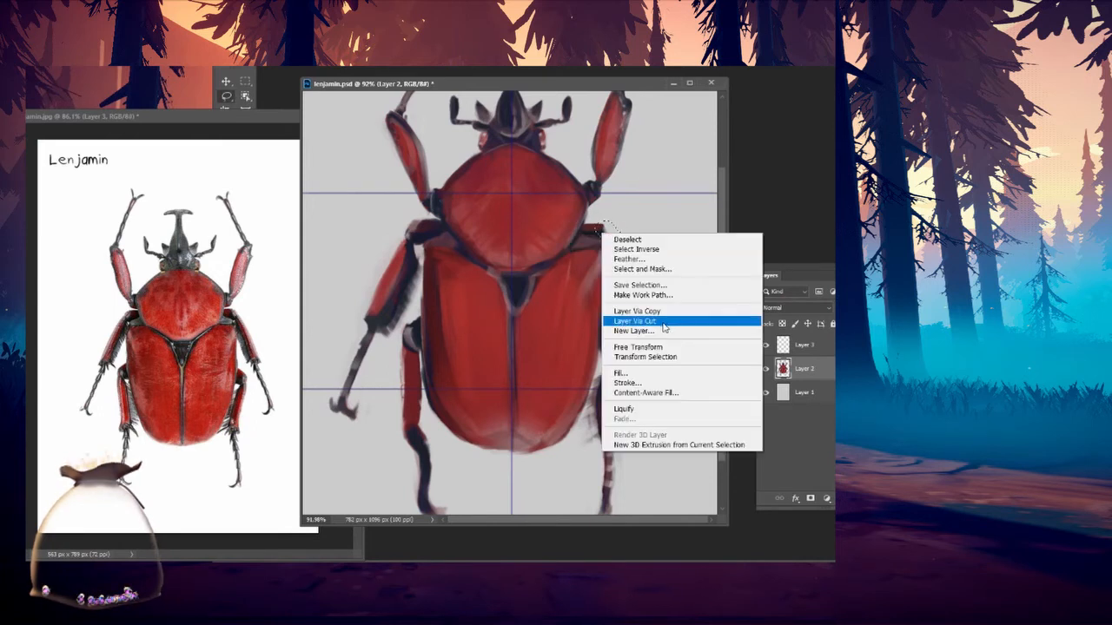
{"action": "left_click", "coordinate": [633, 320]}
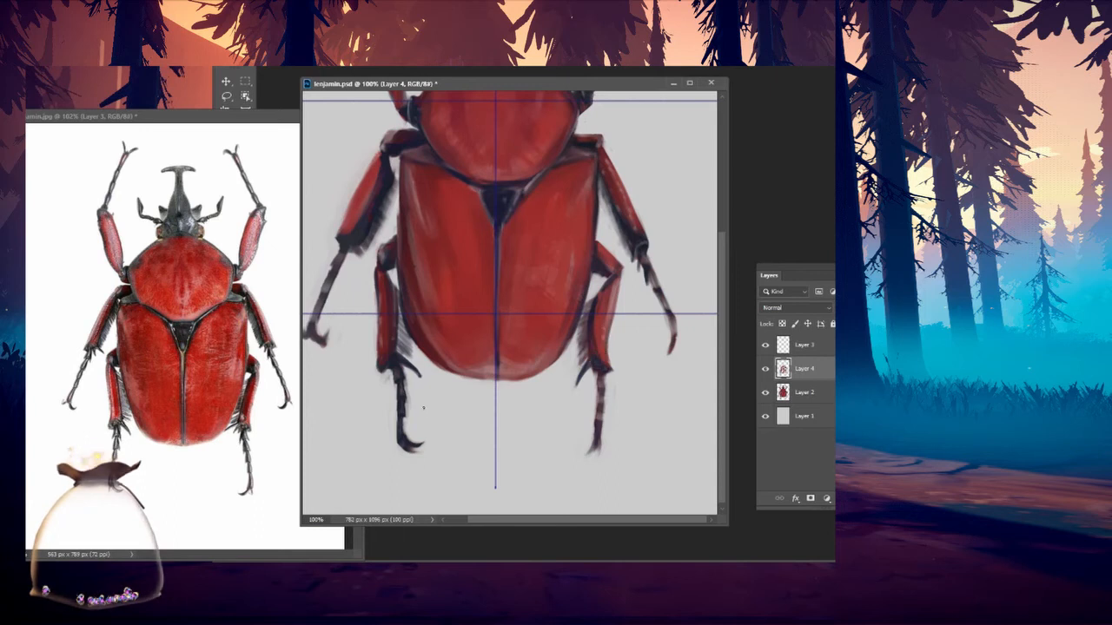
- Merge Layer 4 down into Layer 2 and refine the legs and shell
{"action": "right_click", "coordinate": [507, 392]}
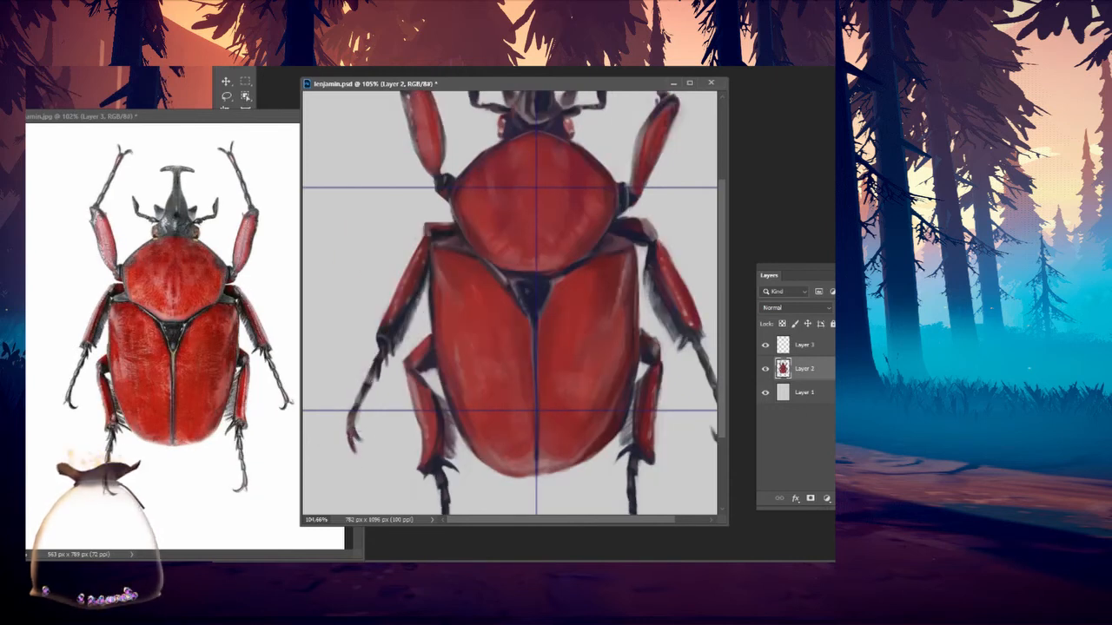
- Fit the beetle on screen, add a Color Balance layer and hide Layer 3
{"action": "left_click", "coordinate": [765, 345]}
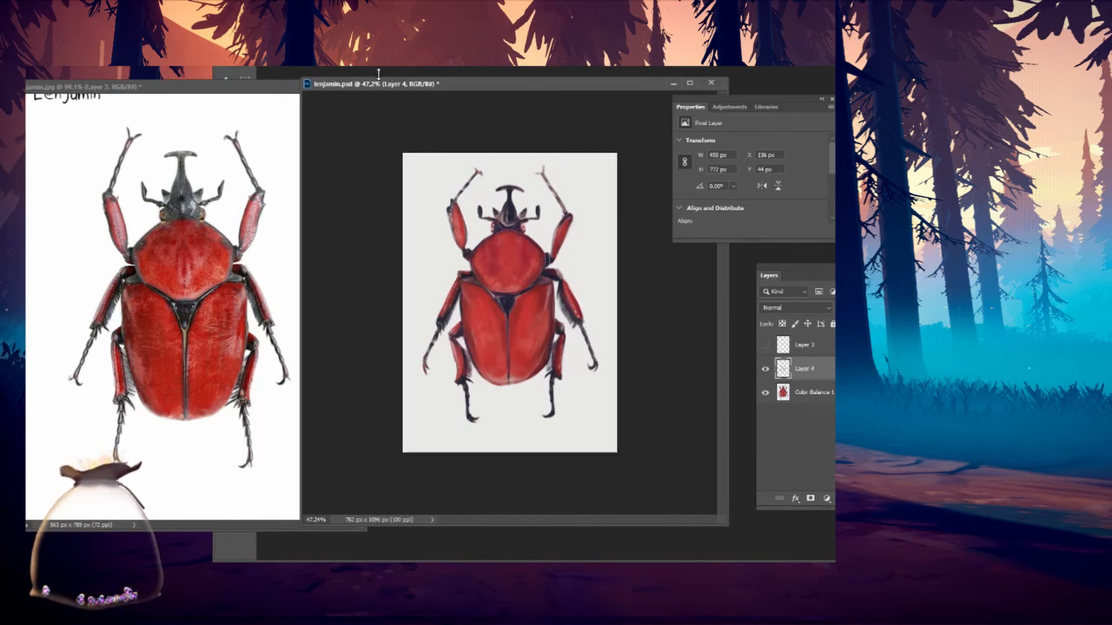
{"action": "left_click", "coordinate": [812, 368]}
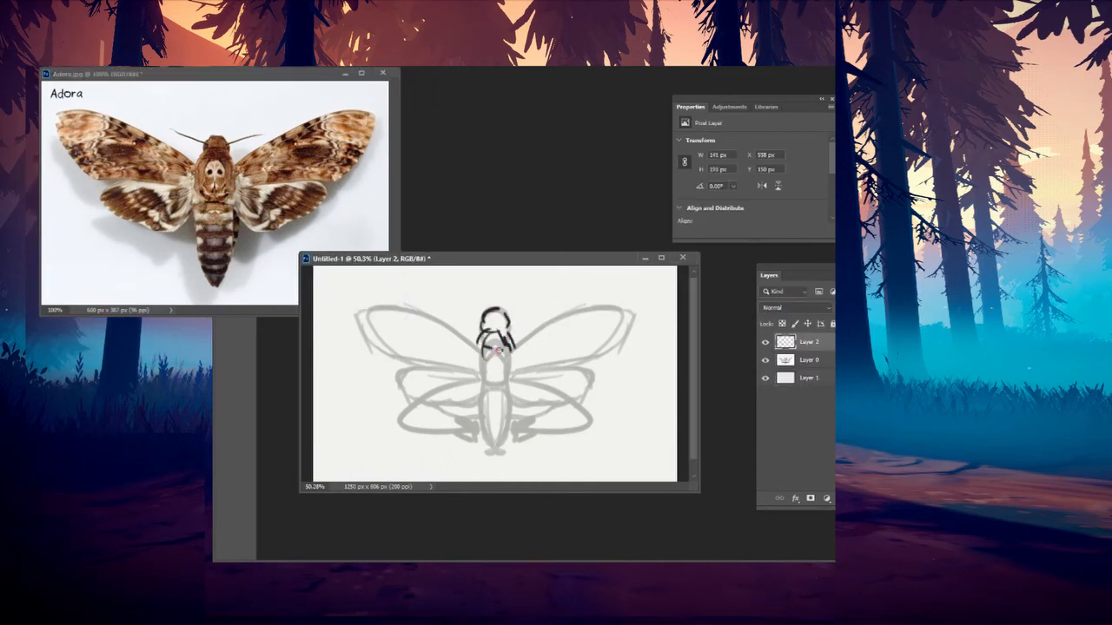
- Block in tan-brown colour over the moth's wings and body
{"action": "left_click_drag", "start_coordinate": [482, 365], "coordinate": [636, 300]}
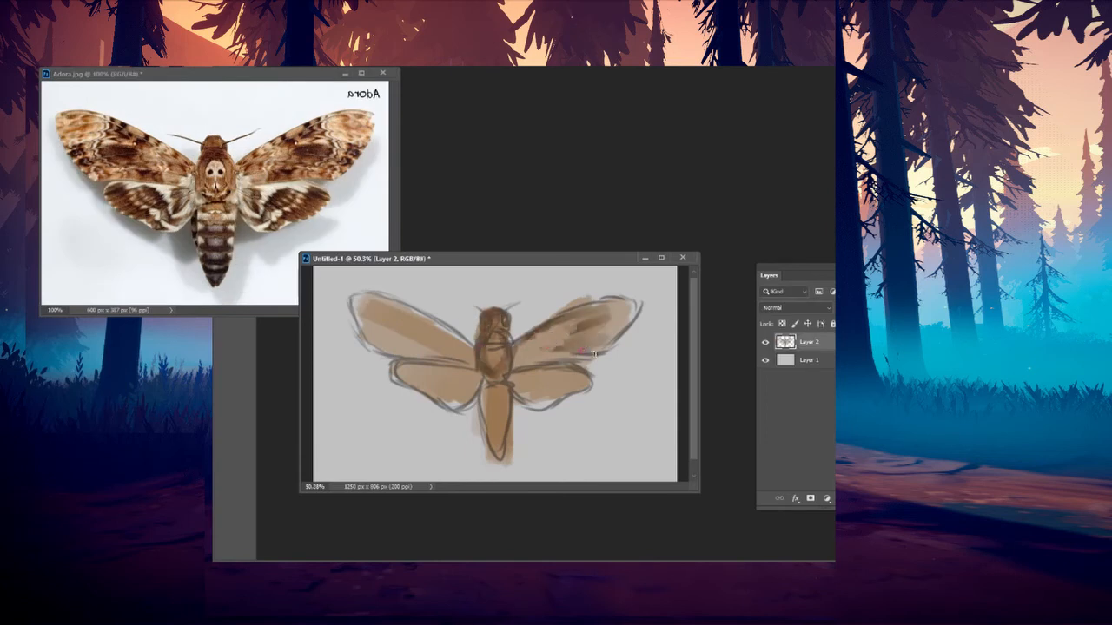
- Blend paint across the moth's wings and dab tan markings onto the wings and thorax
{"action": "left_click_drag", "start_coordinate": [590, 351], "coordinate": [365, 317]}
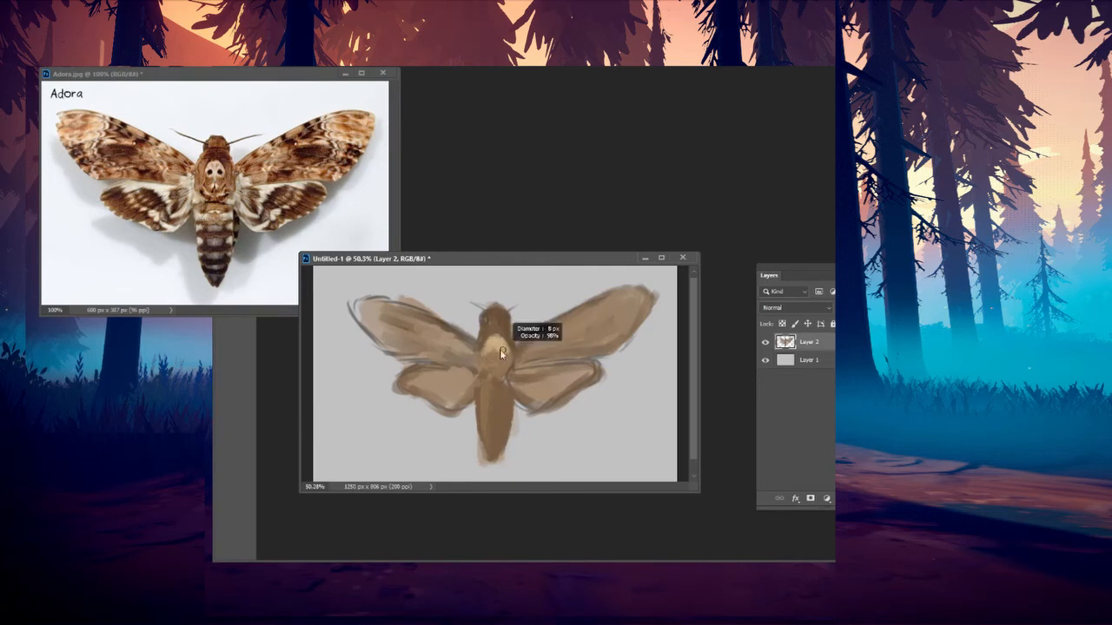
{"action": "left_click_drag", "start_coordinate": [495, 356], "coordinate": [526, 387]}
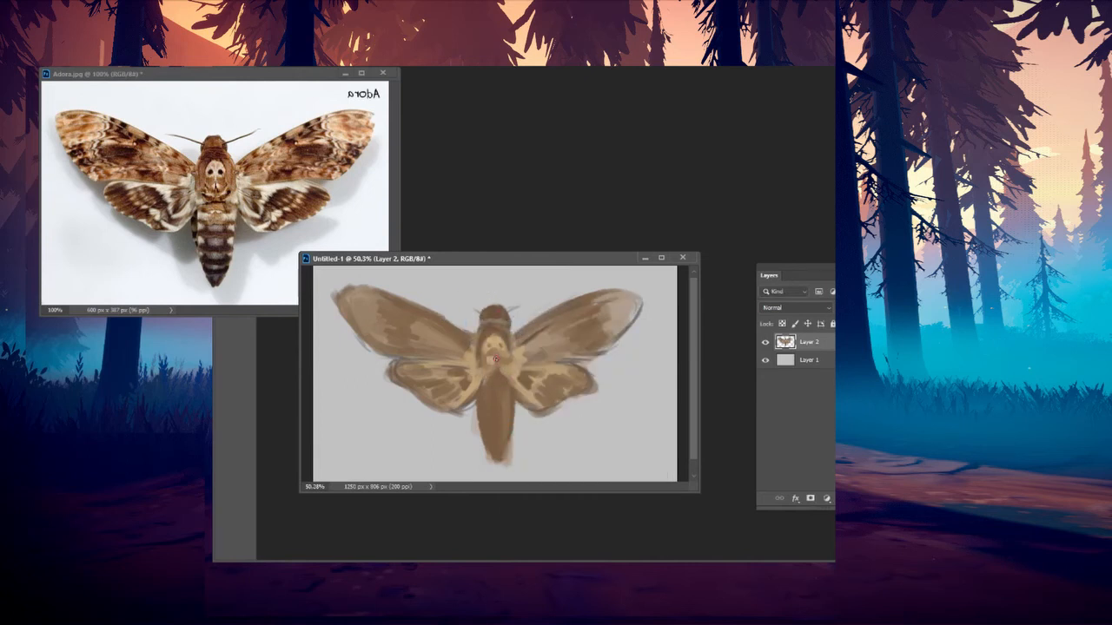
{"action": "left_click", "coordinate": [498, 356]}
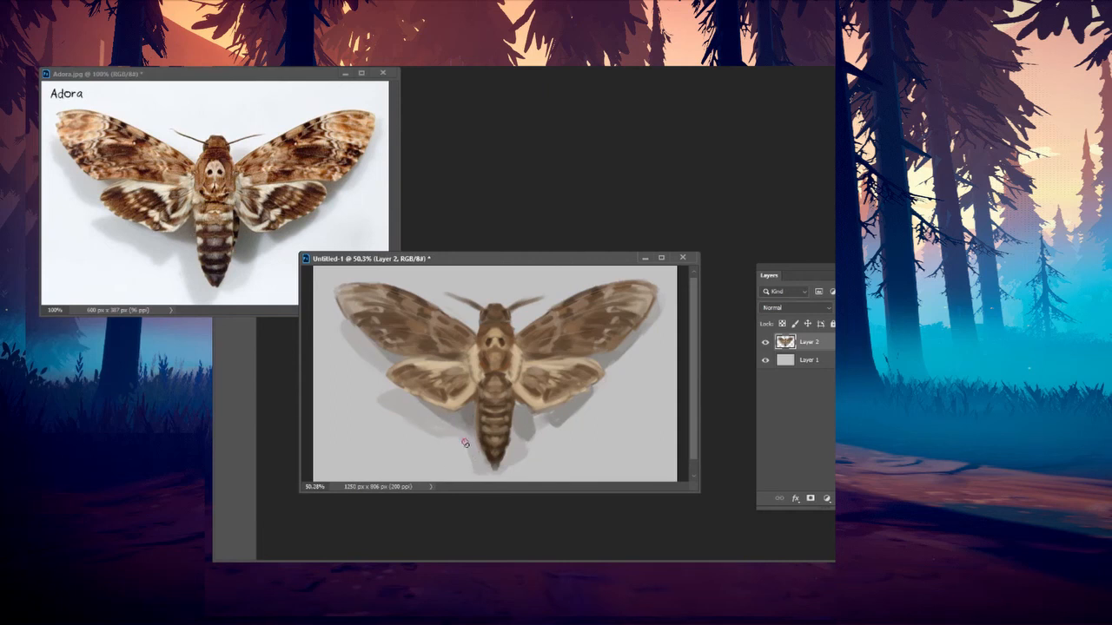
{"action": "mouse_move", "coordinate": [411, 399]}
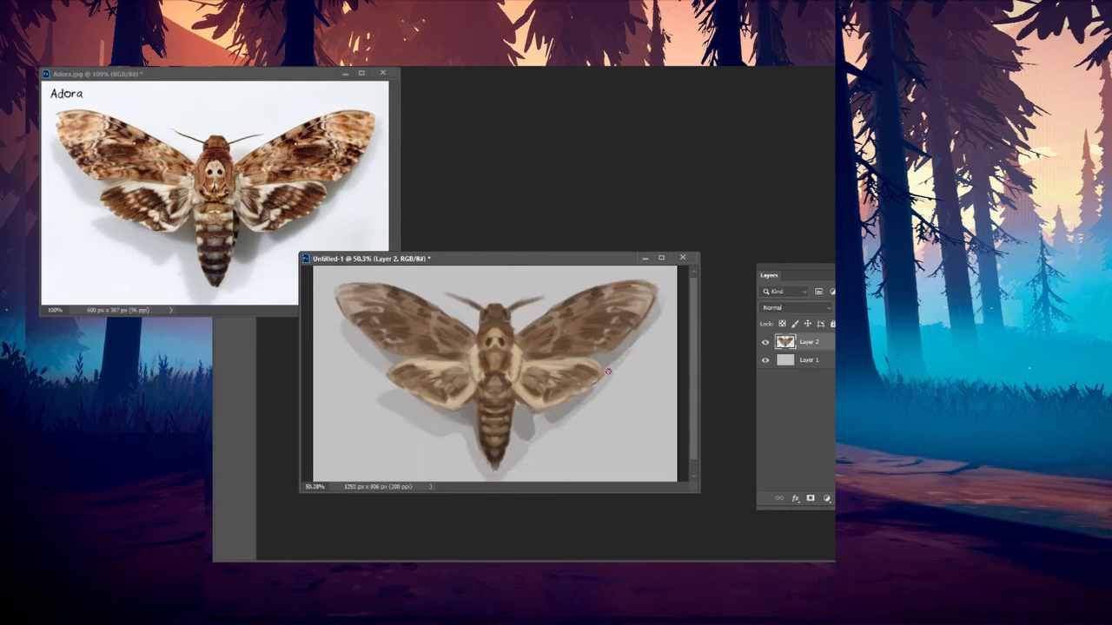
{"action": "mouse_move", "coordinate": [615, 361]}
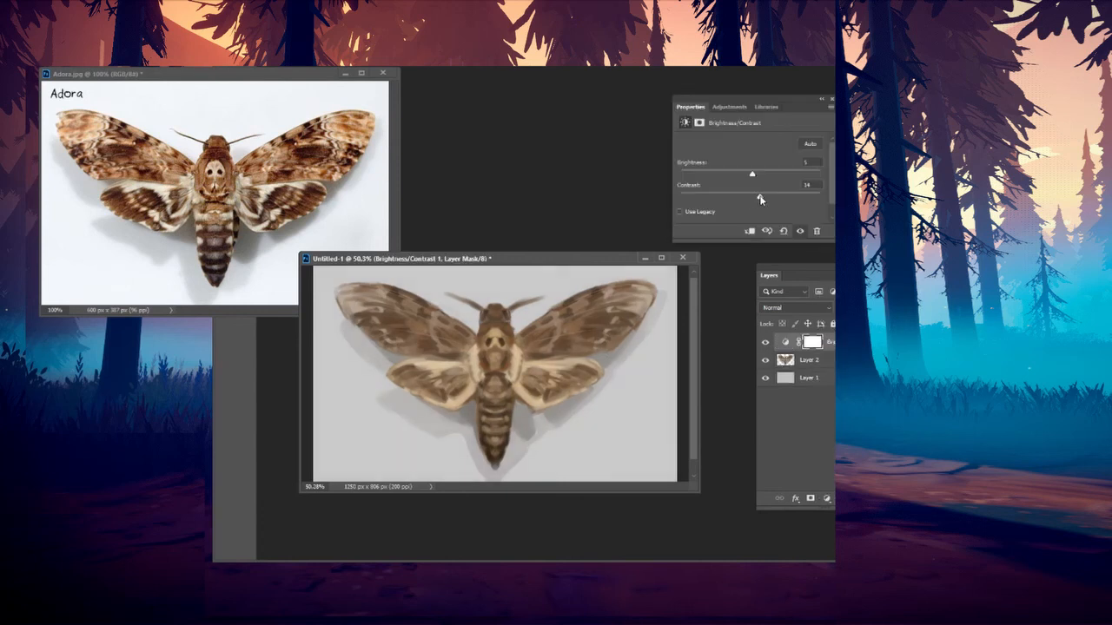
- Nudge the Brightness/Contrast contrast slider down slightly to settle at contrast 13
{"action": "left_click_drag", "start_coordinate": [762, 197], "coordinate": [757, 197]}
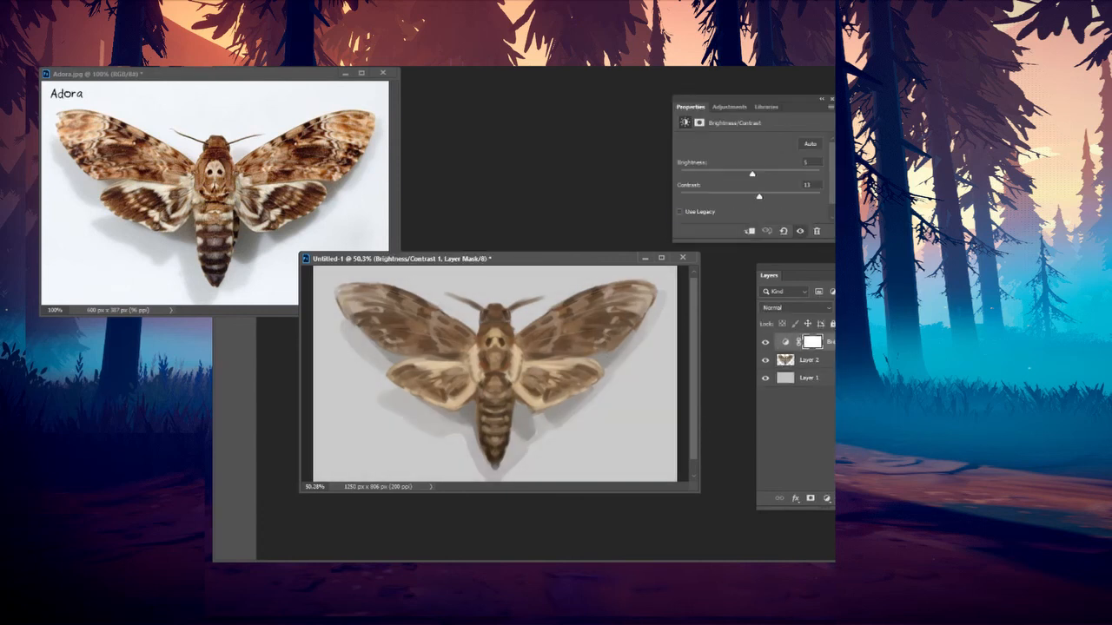